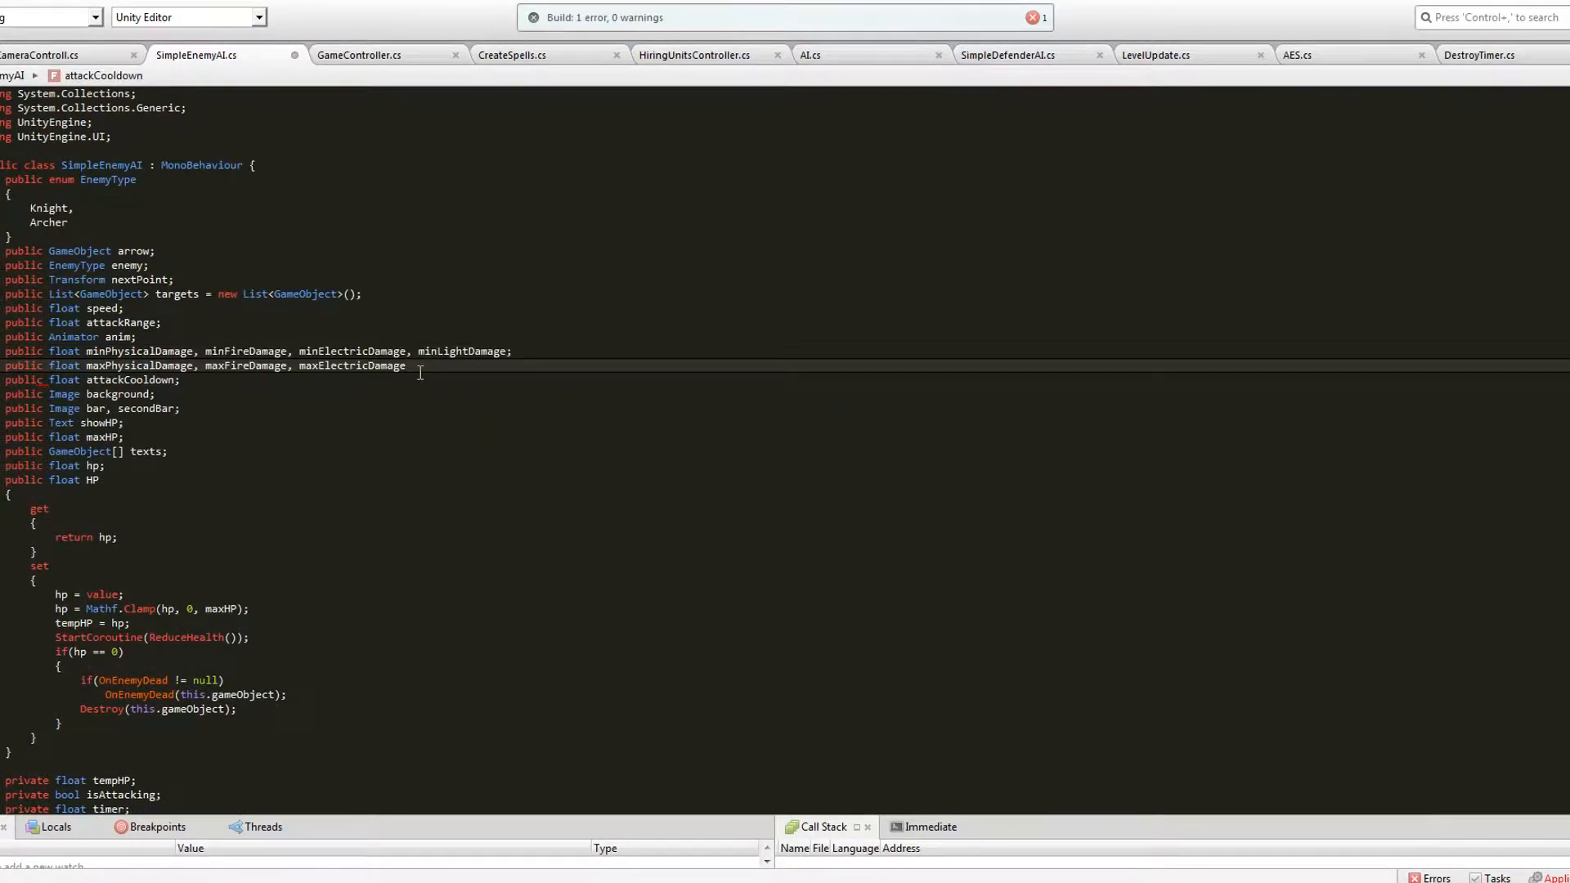
- Append a maxLightDamage field to the maxPhysicalDamage declaration line in SimpleEnemyAI.cs
type(", maxLightDamag")
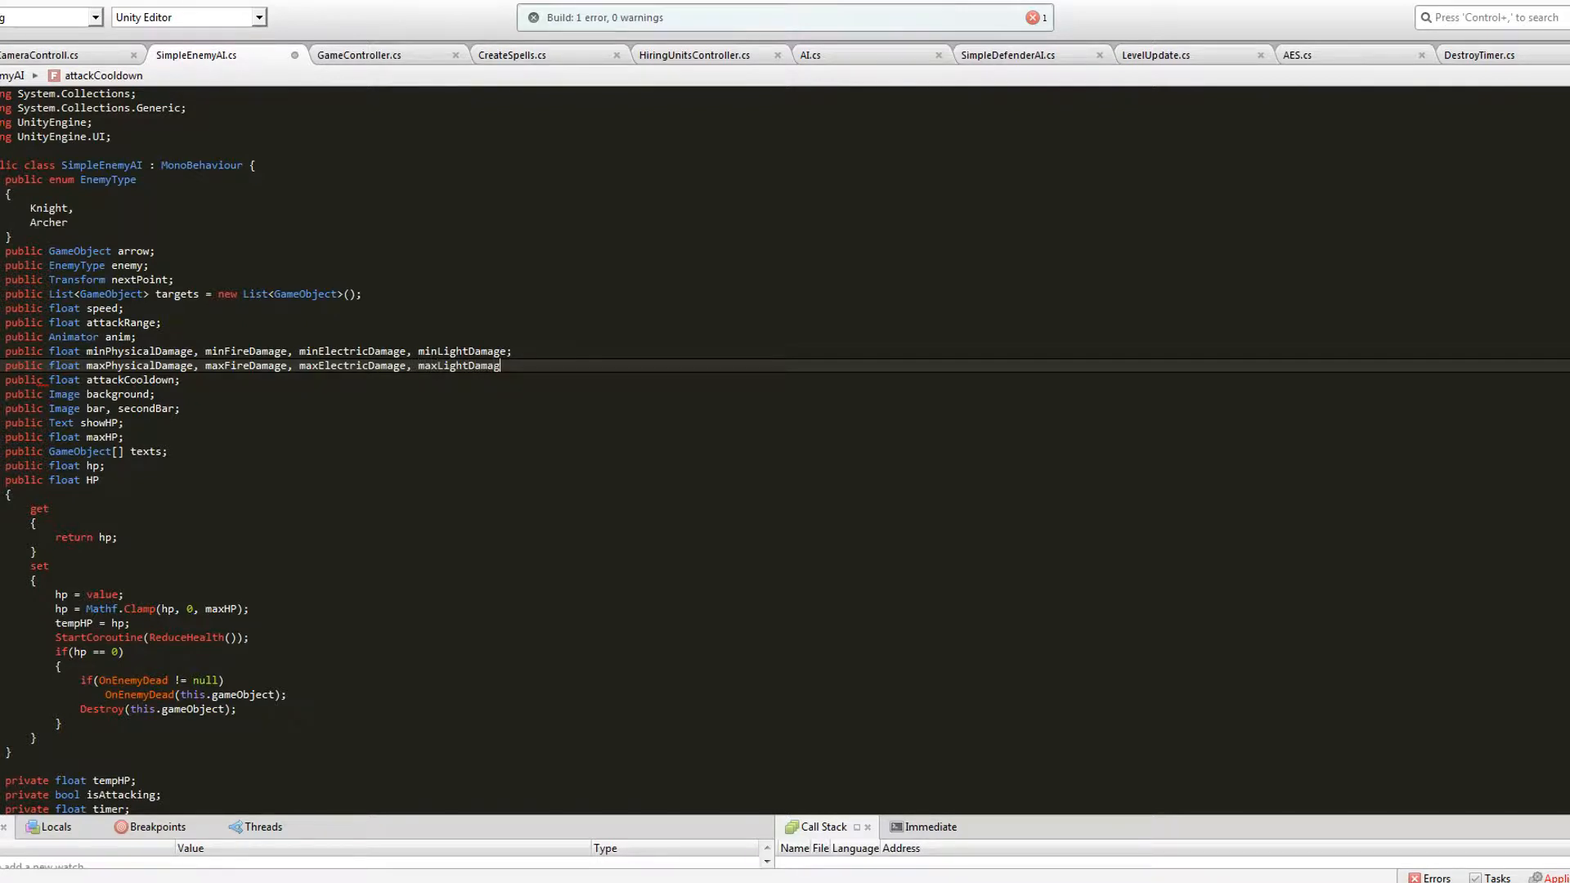
left_click(751, 10)
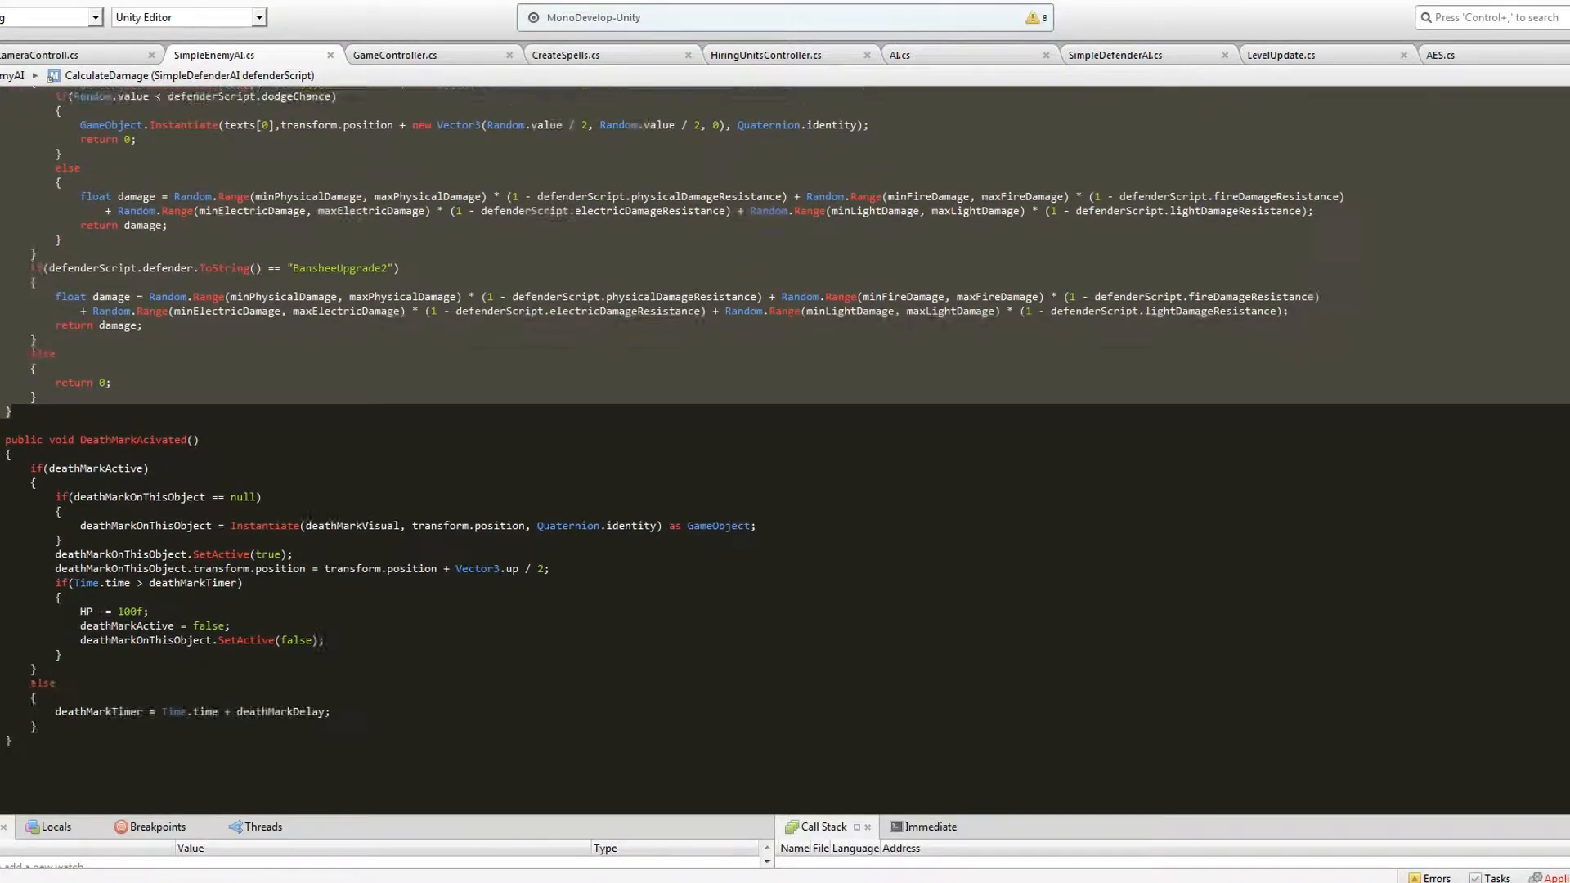
scroll("down", 3)
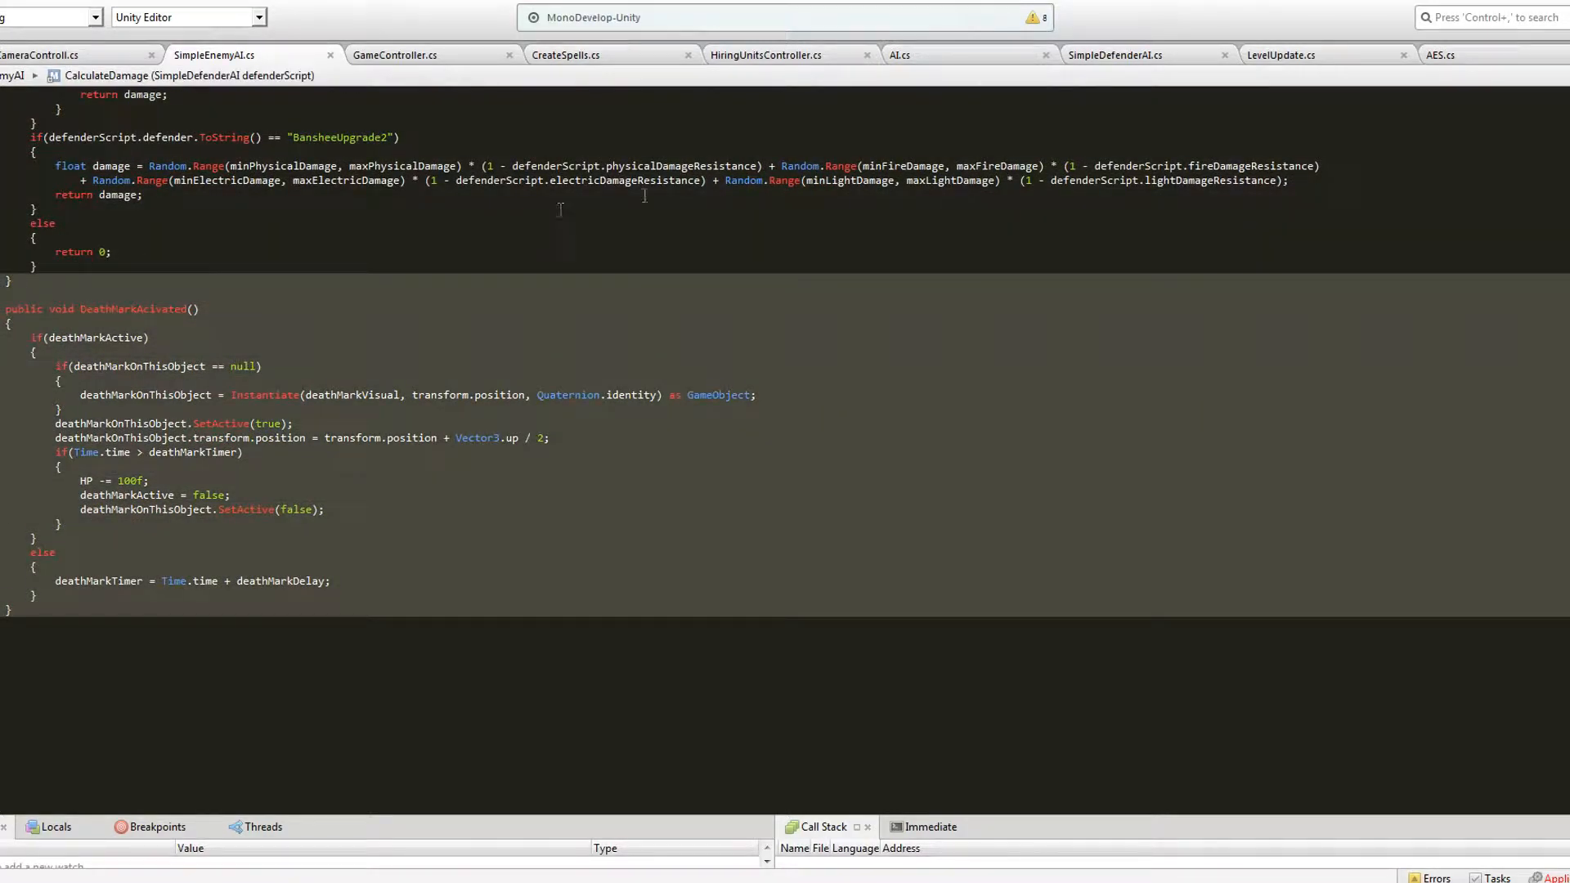
left_click(1114, 56)
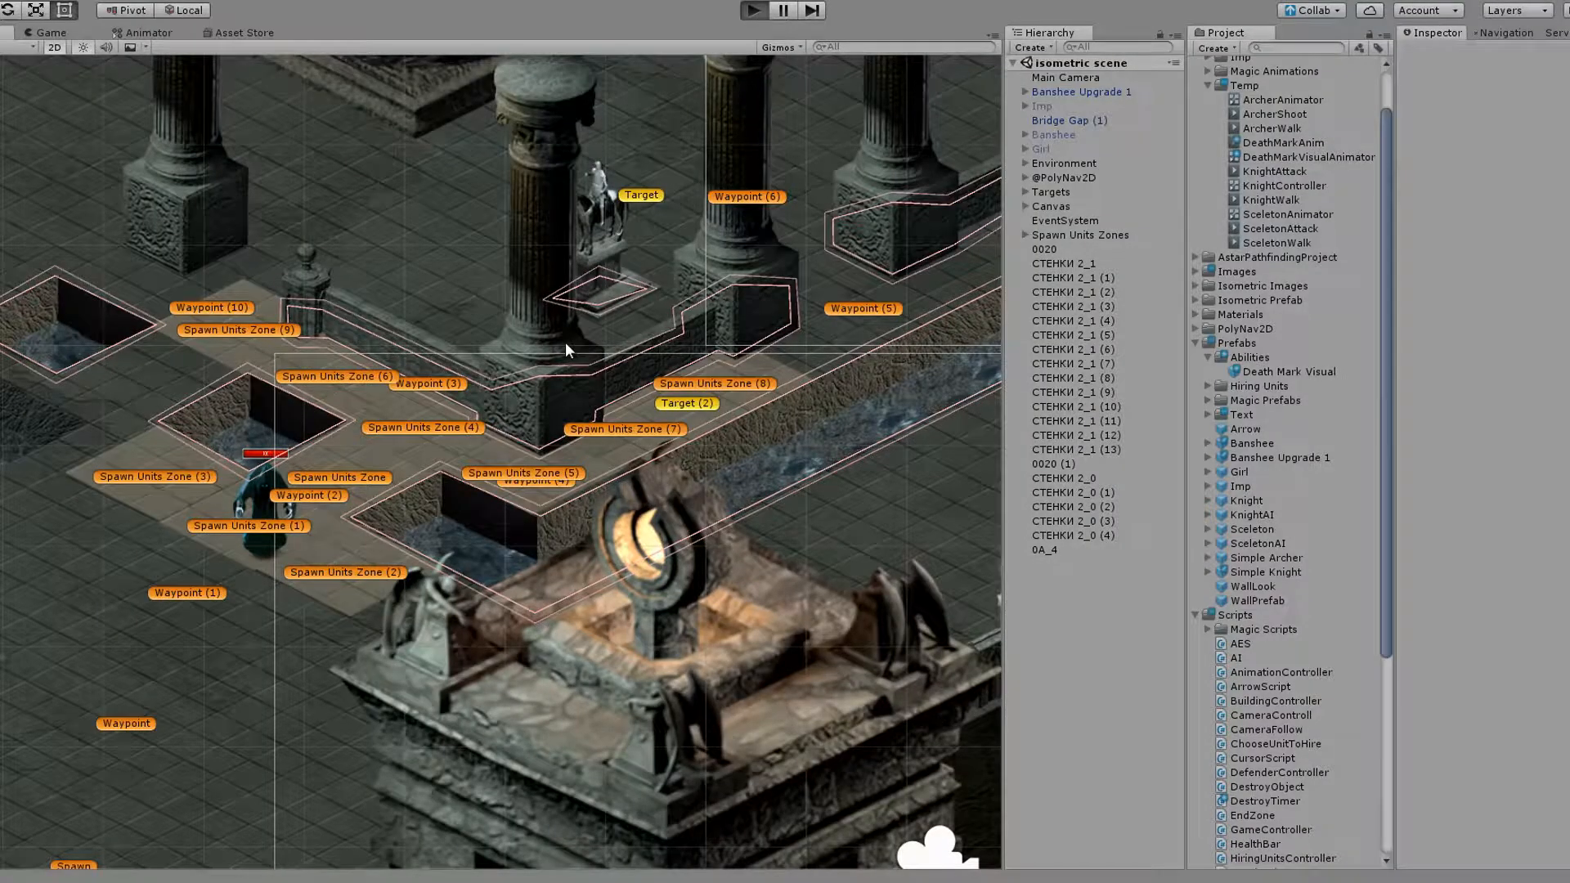
- Return to MonoDevelop and scroll SimpleDefenderAIEditor.cs to the BansheeUI method
left_click(750, 10)
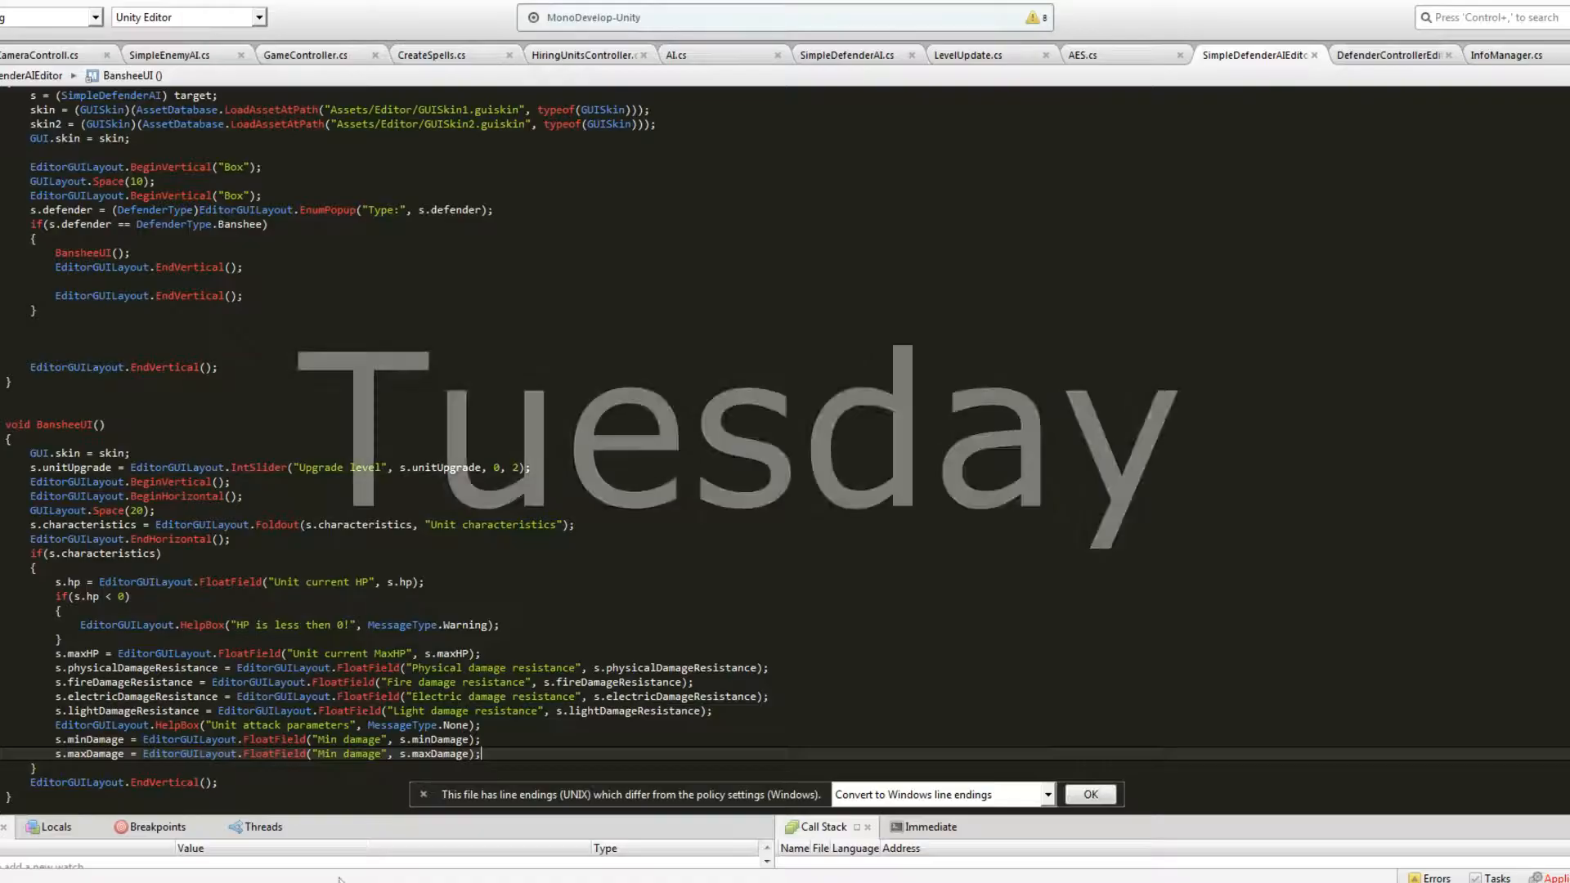
scroll("up", 3)
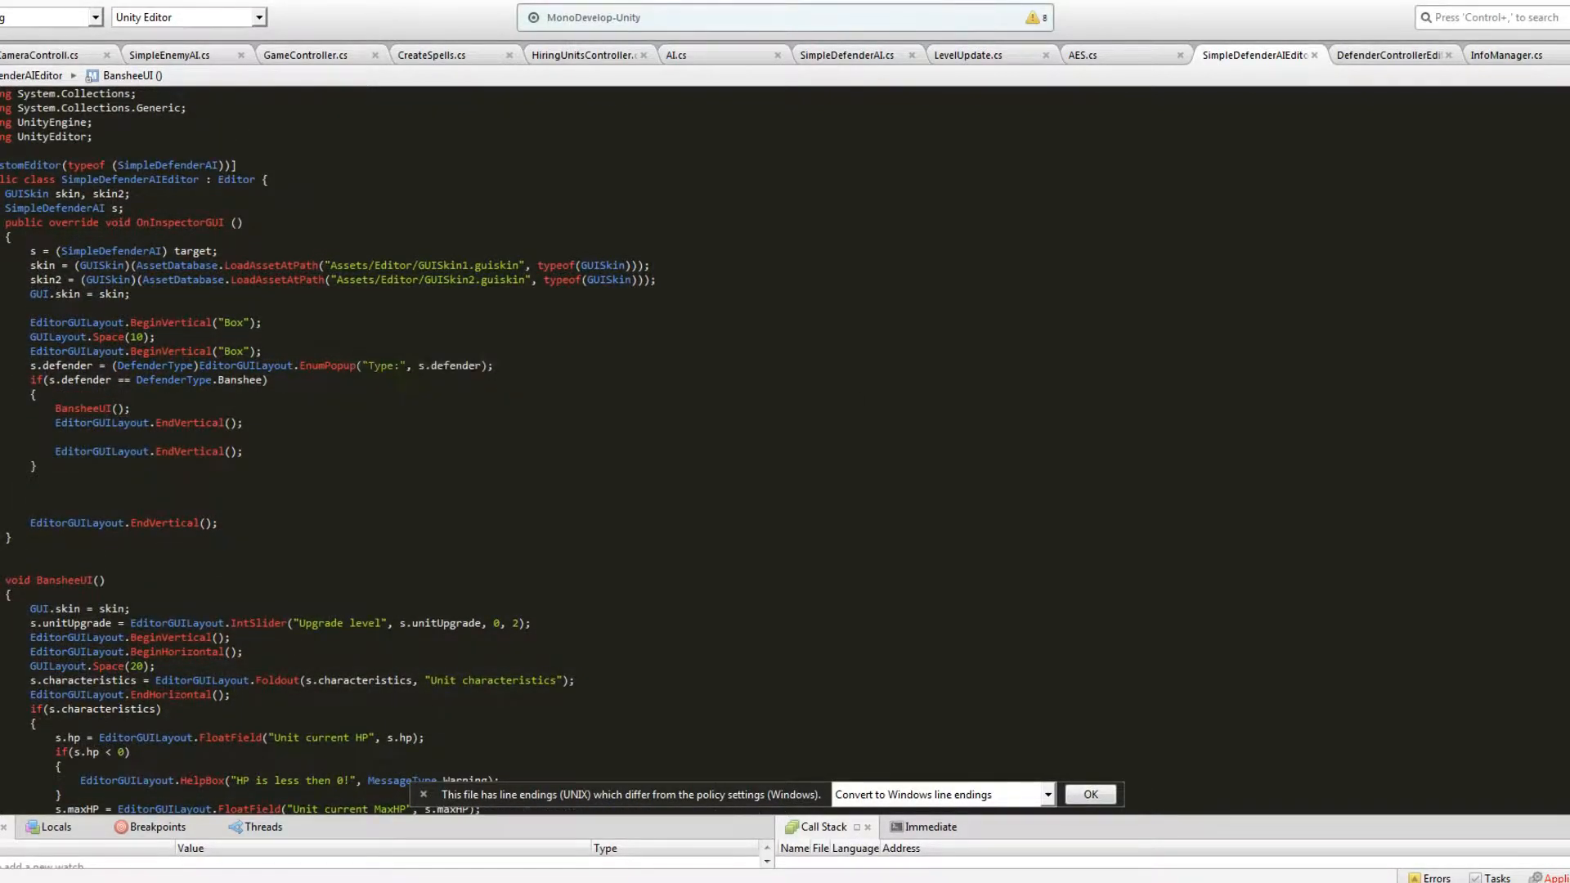
scroll("down", 3)
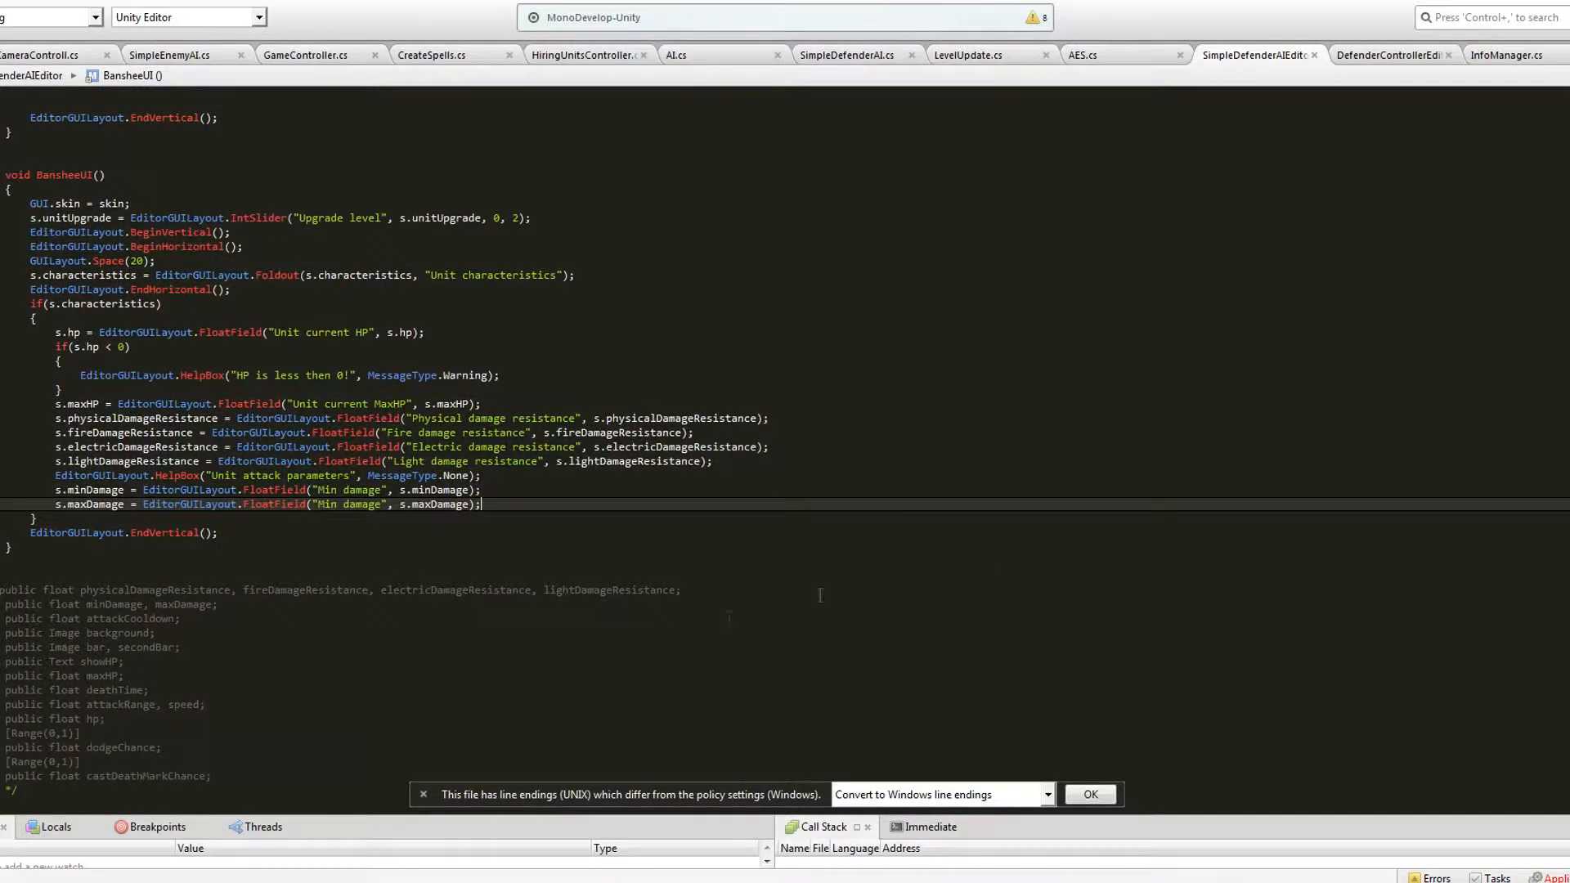